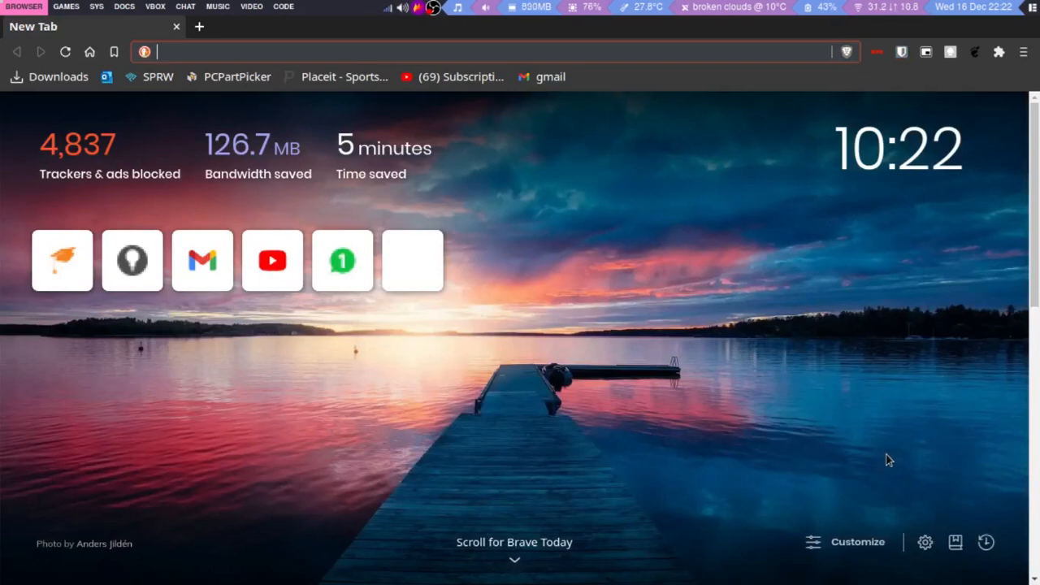
Load freenom.com, then start a fresh blank tab beside it.
text(freenom.com)
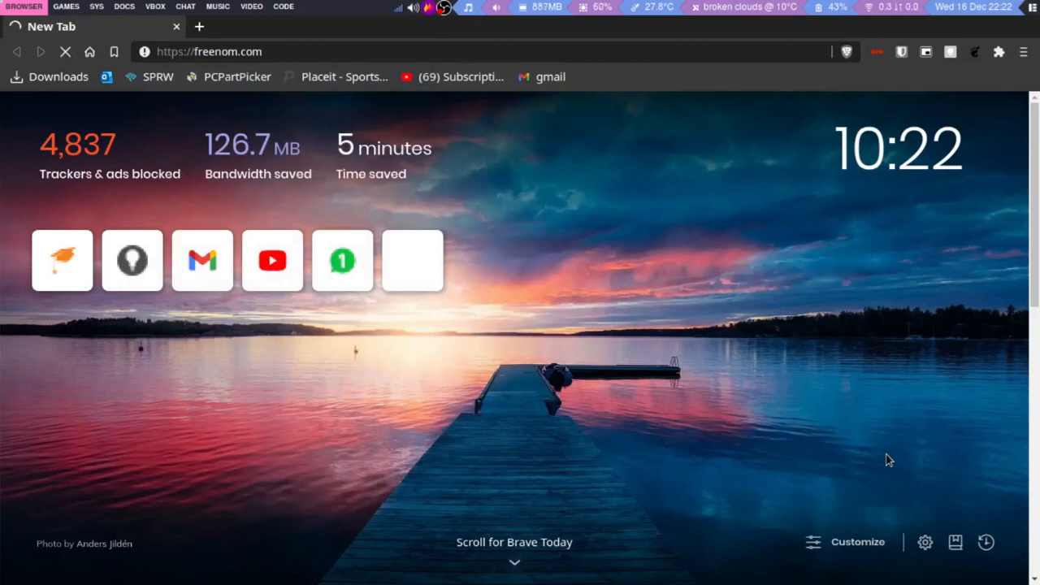
click(199, 26)
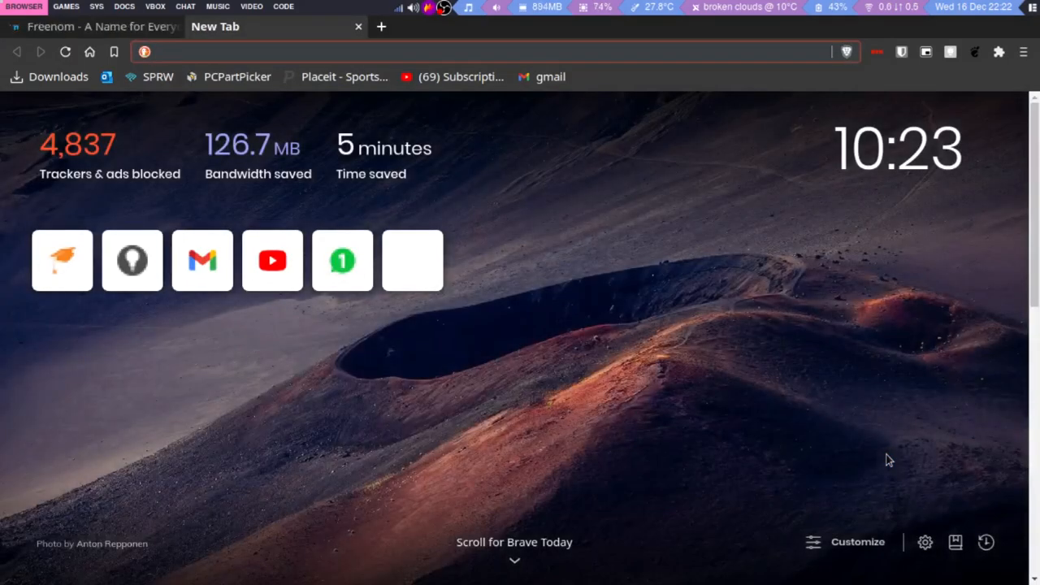
mouse_move(241, 26)
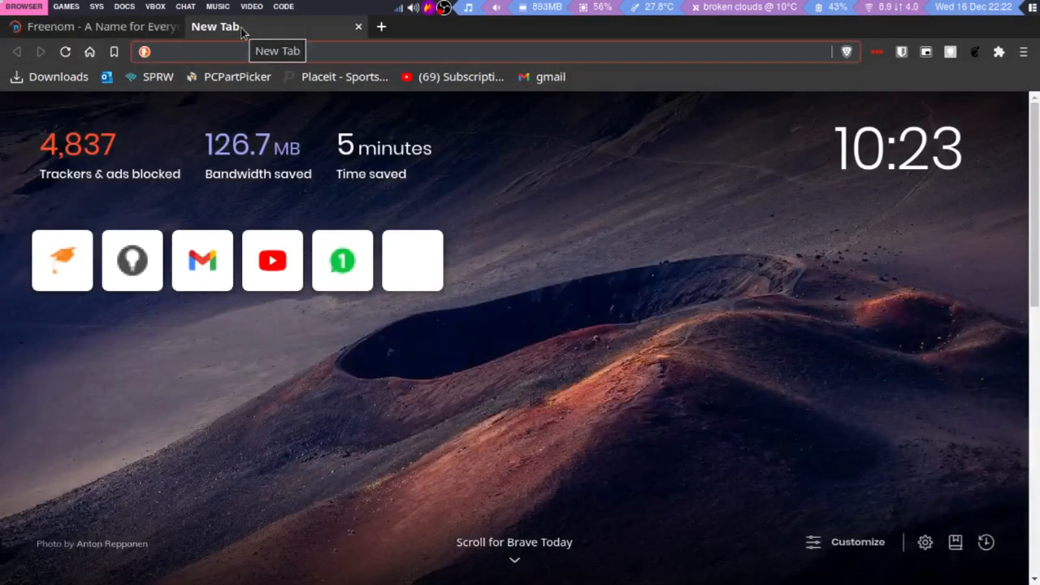
Search DuckDuckGo for '.tk domain', then start another blank tab.
text(.tk do)
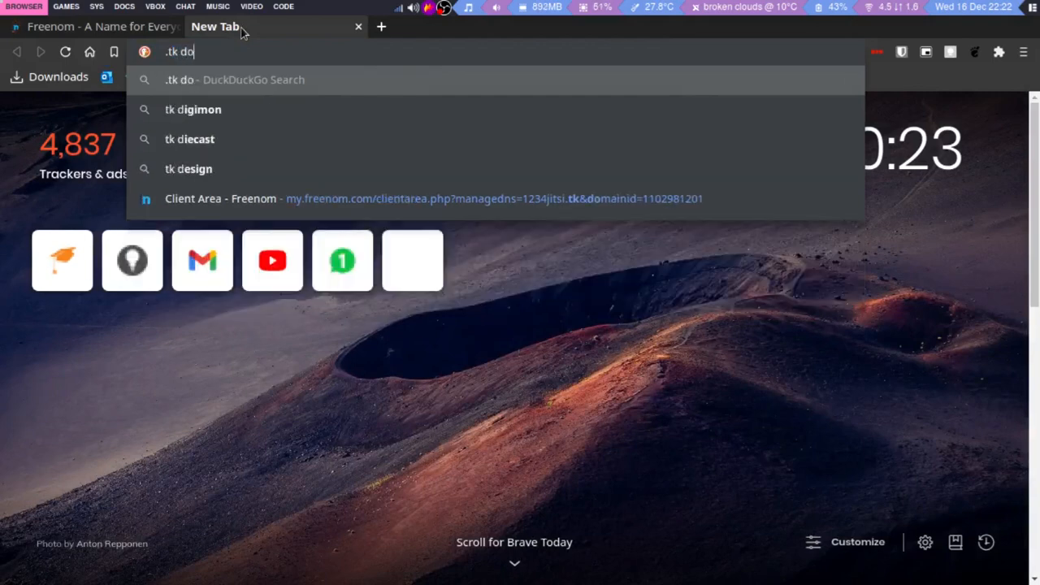
key(Return)
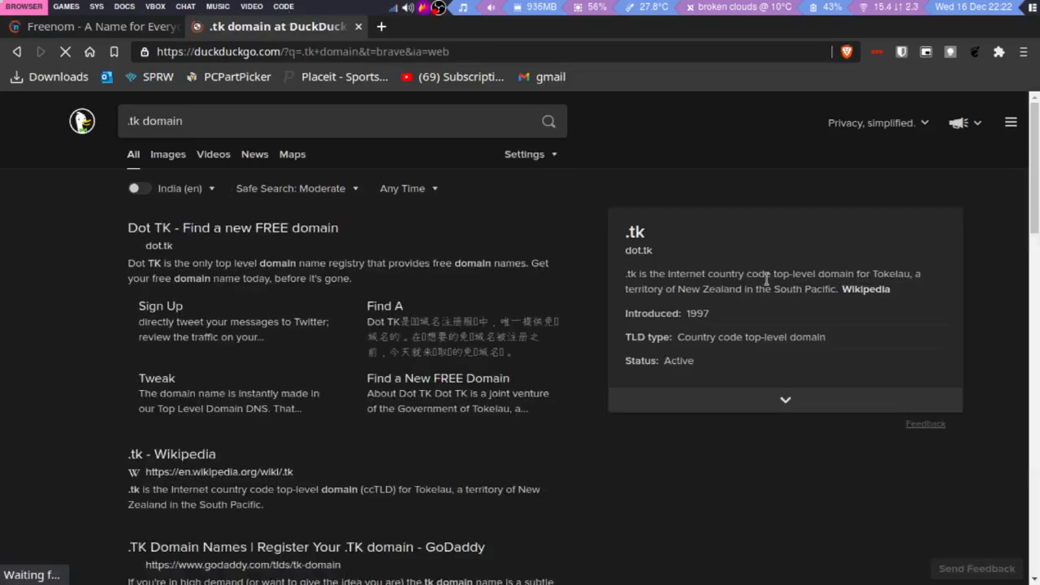
mouse_move(771, 247)
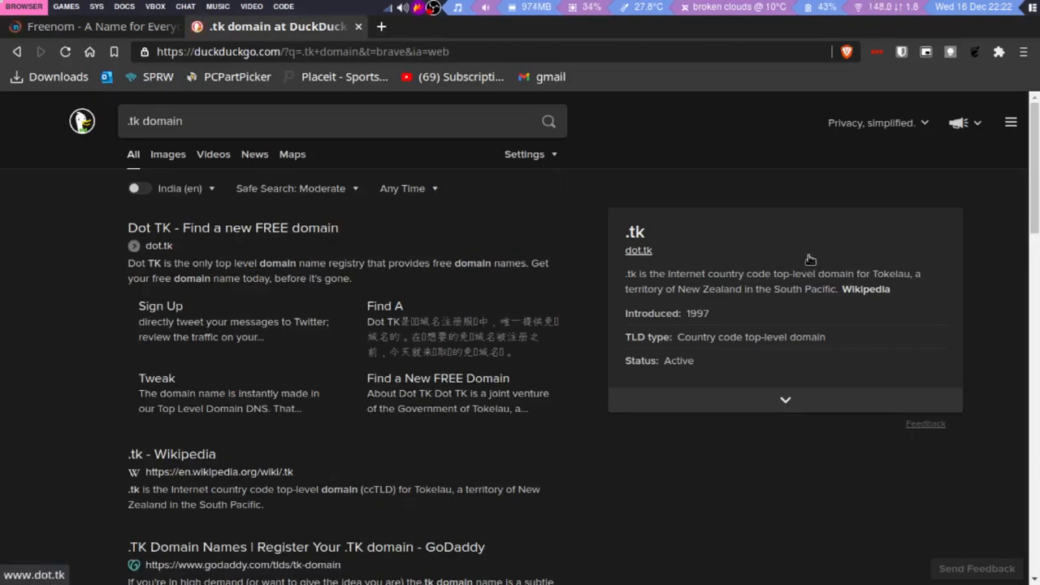
mouse_move(939, 308)
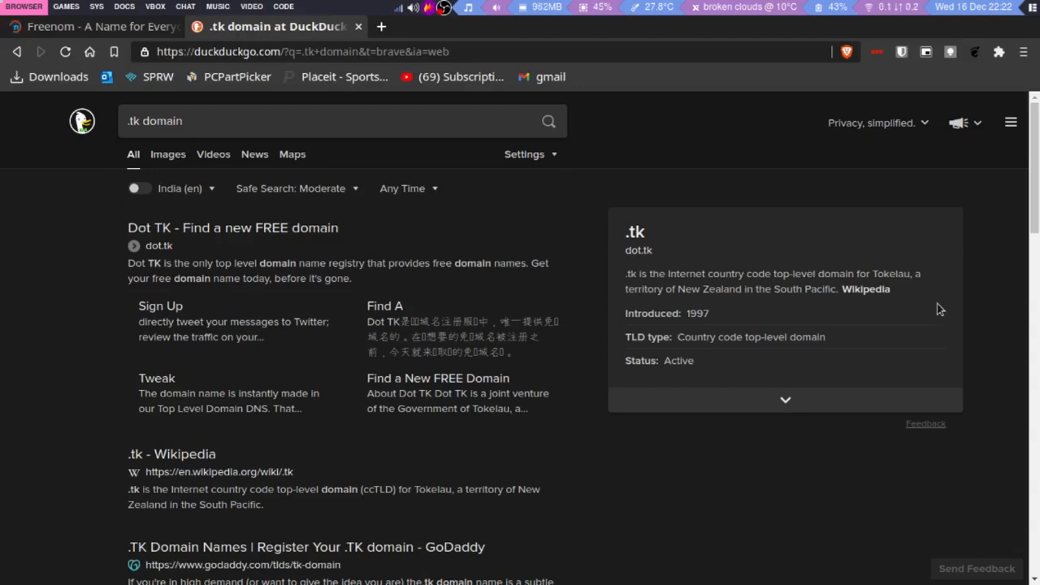
mouse_move(887, 30)
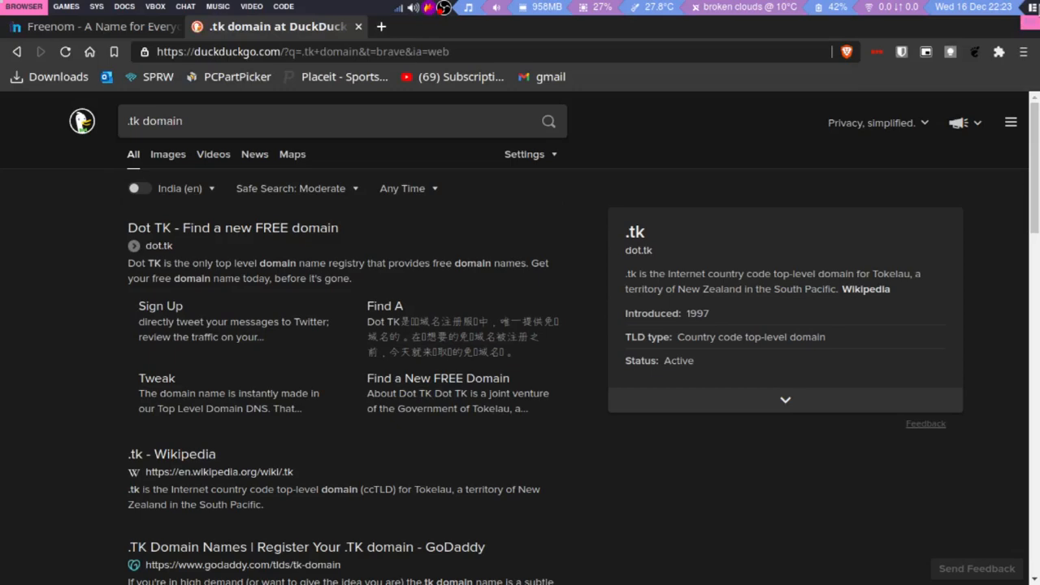
click(380, 26)
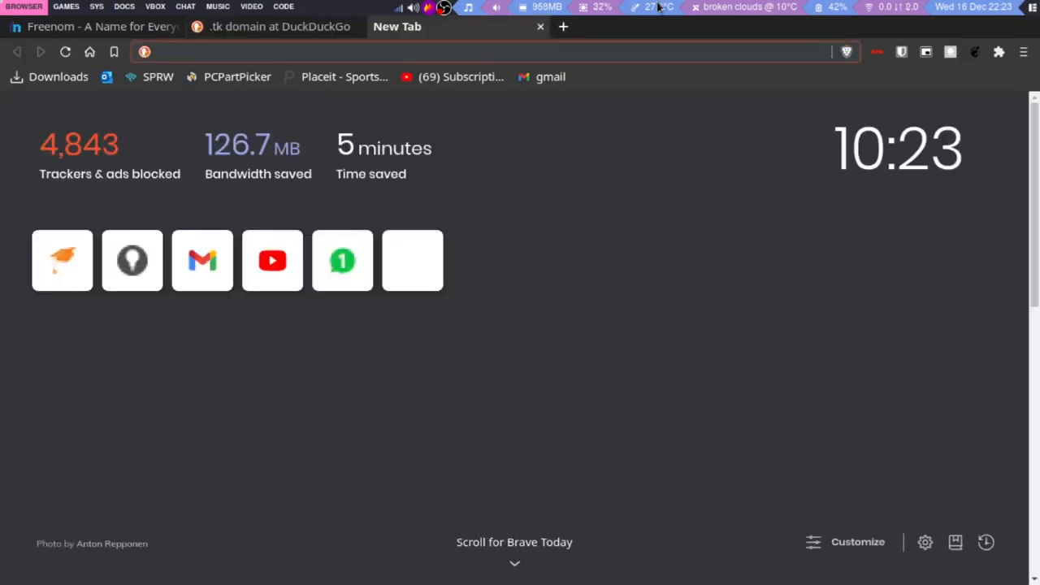
Search '.tk spam' in the new tab, then return to the Freenom tab.
text(.tk+spam&t=brave&ia=web)
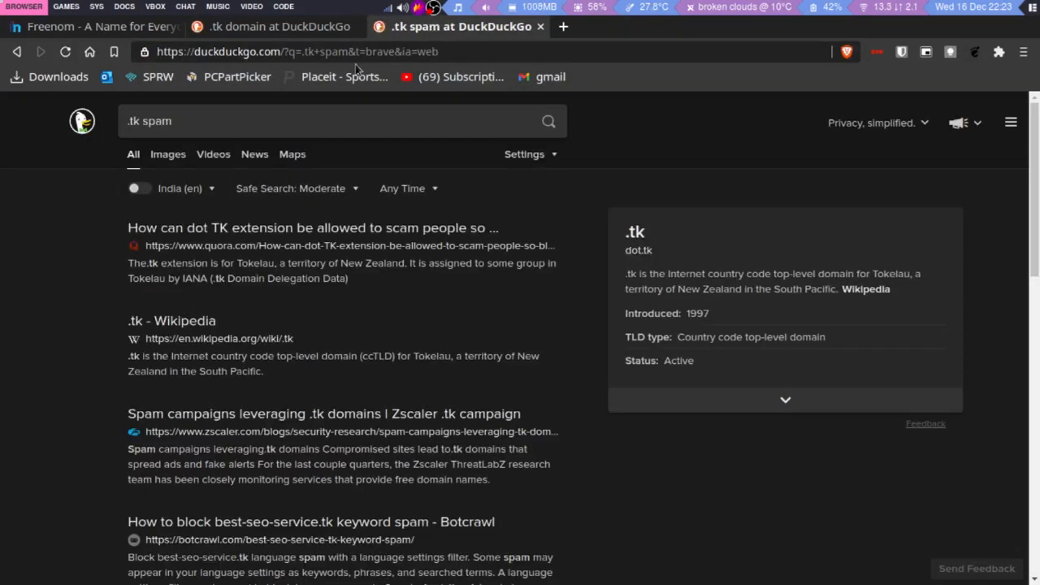
mouse_move(338, 150)
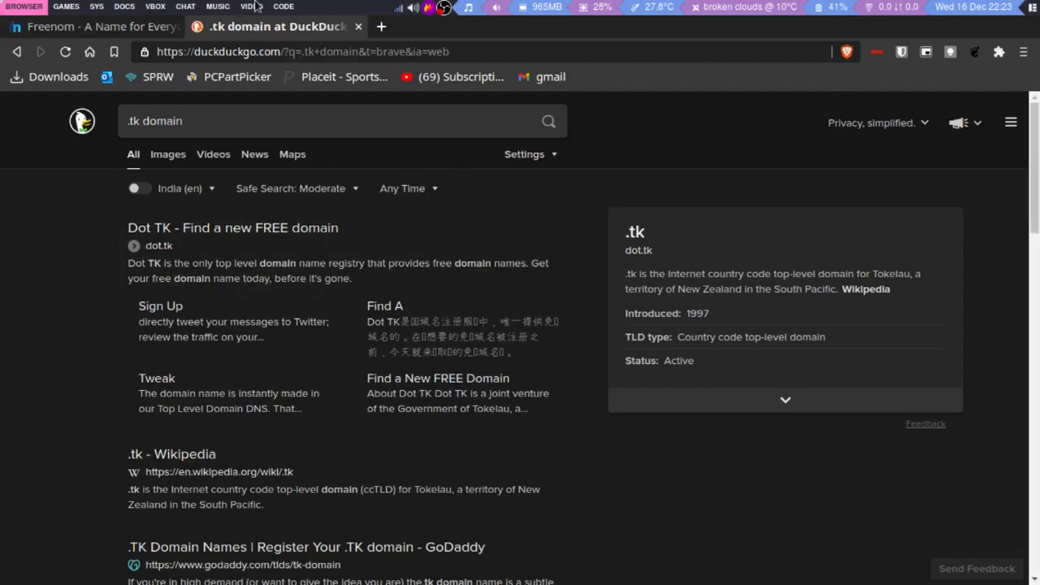
click(95, 26)
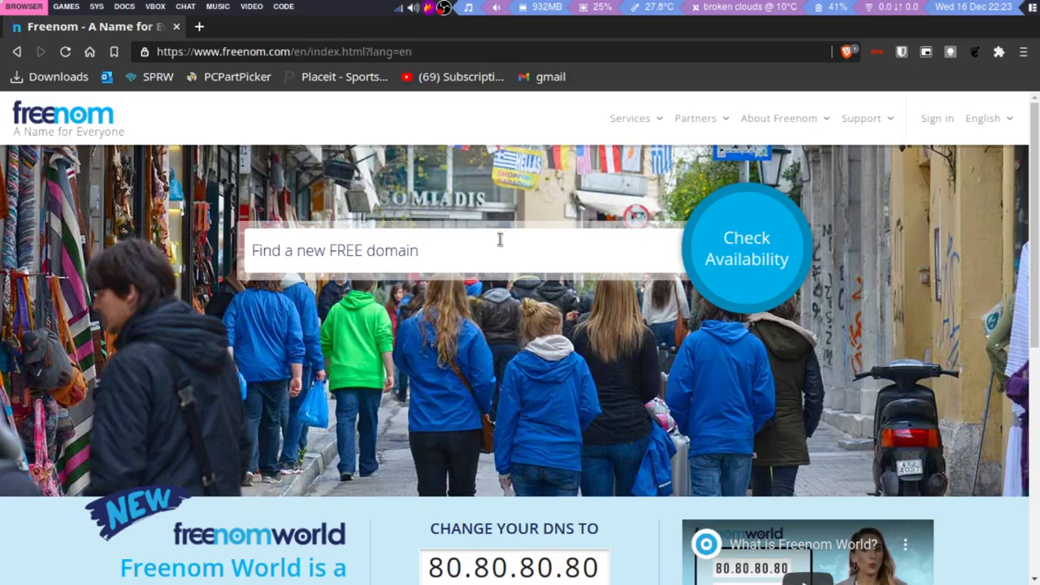
mouse_move(1001, 46)
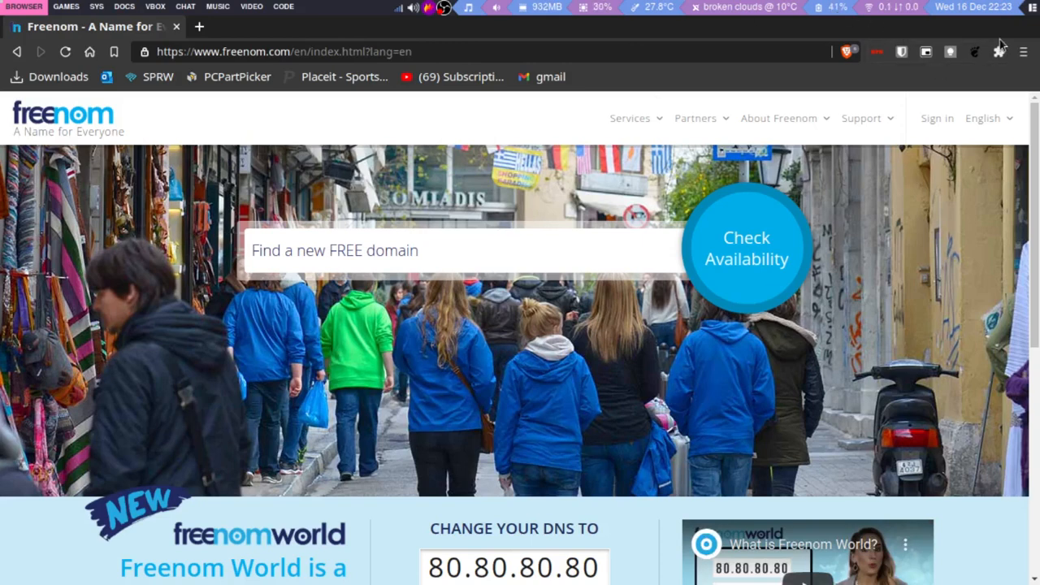
mouse_move(1000, 50)
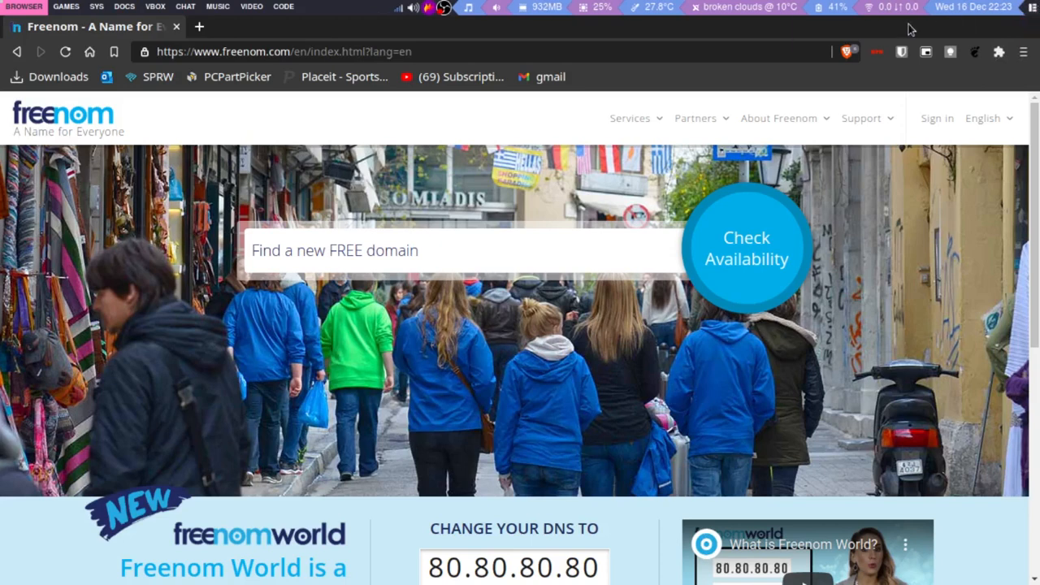
mouse_move(1017, 474)
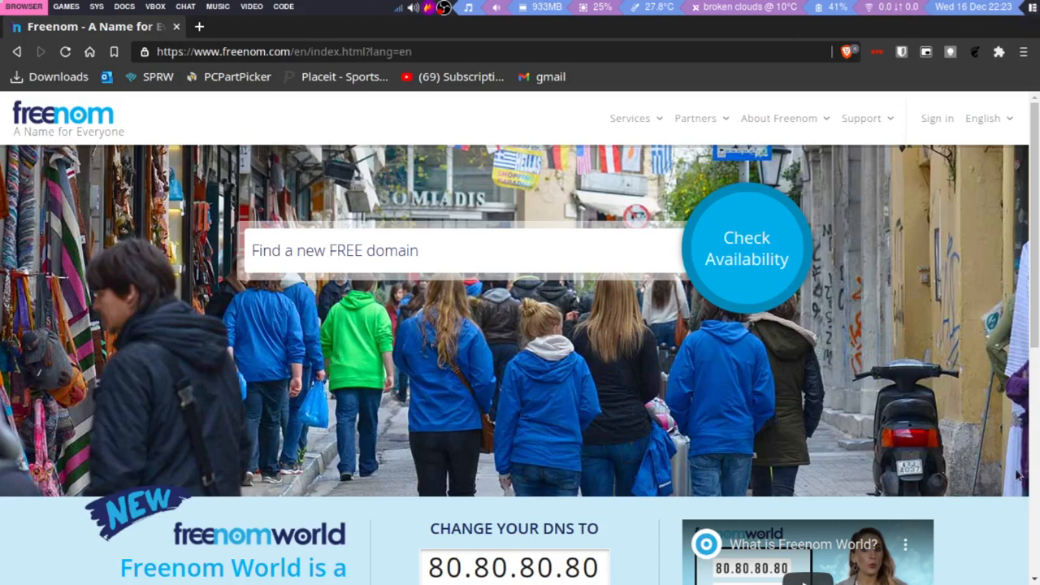
mouse_move(718, 150)
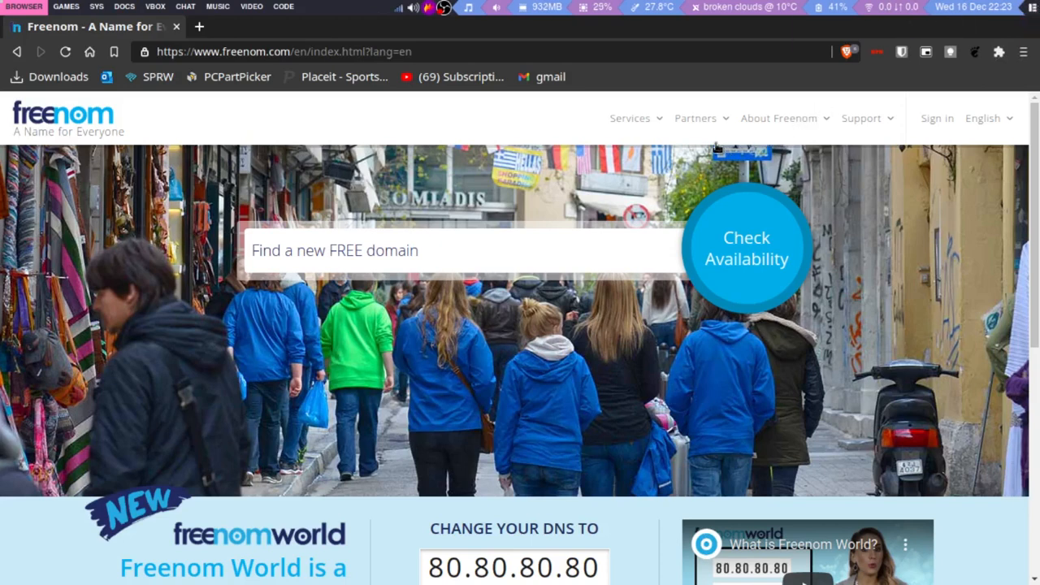
mouse_move(305, 133)
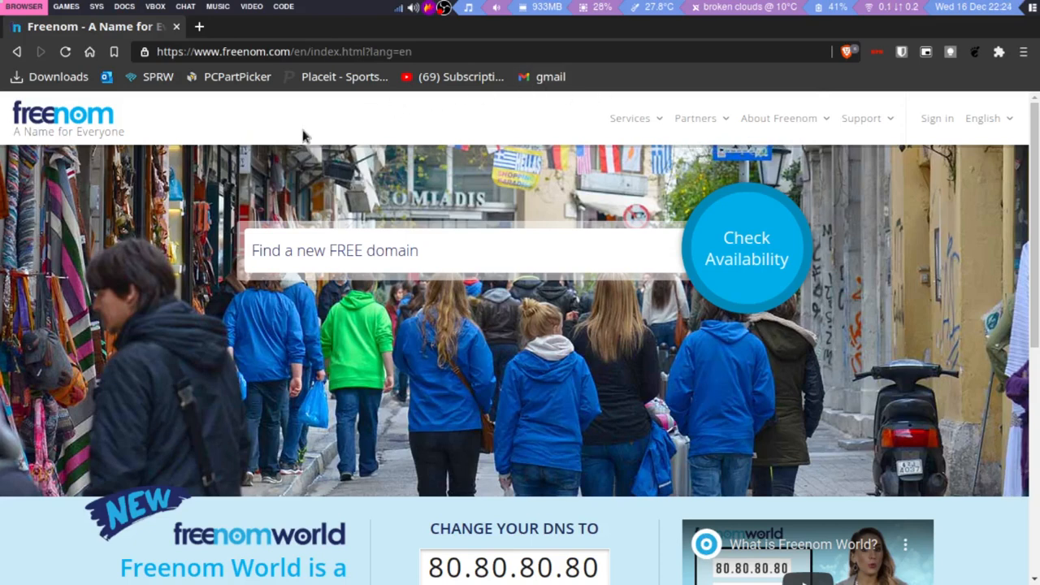
mouse_move(268, 219)
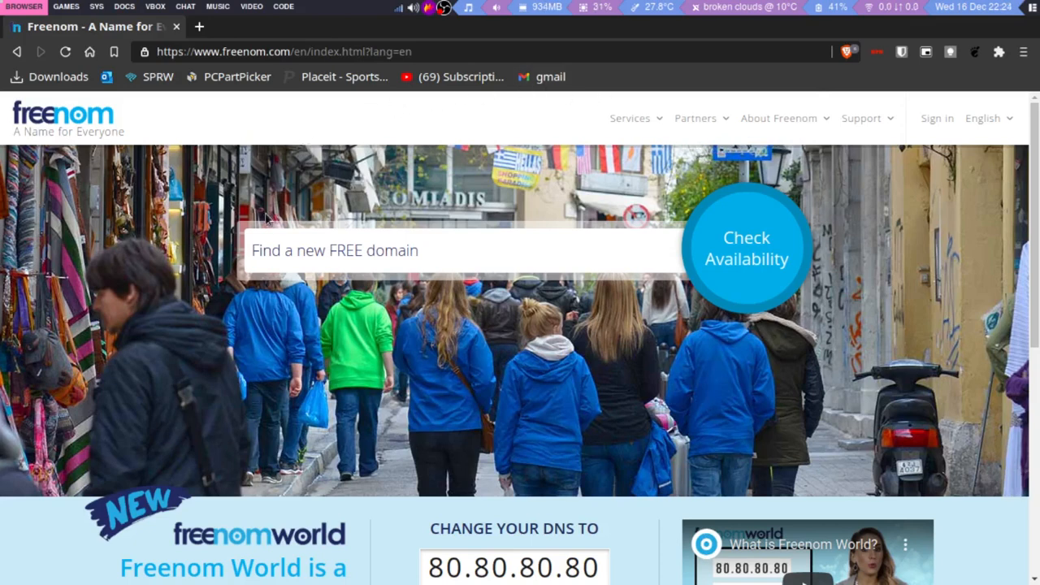
mouse_move(389, 117)
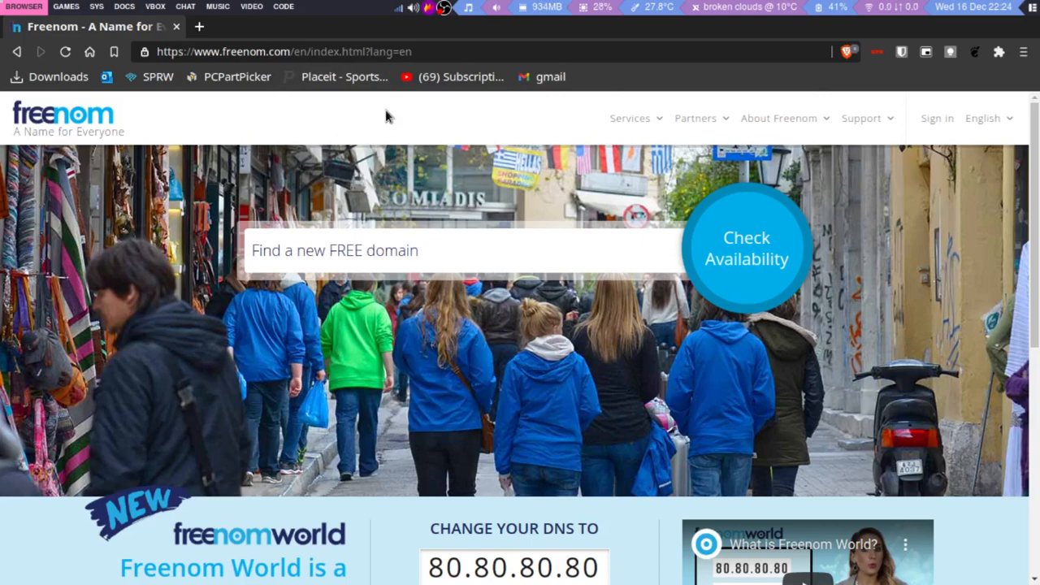
click(367, 260)
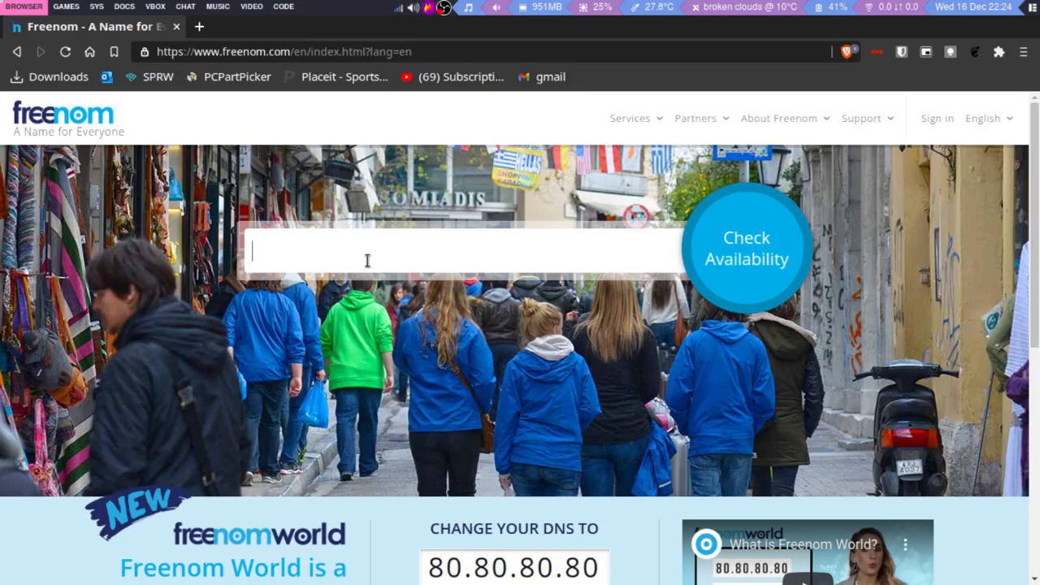
mouse_move(422, 243)
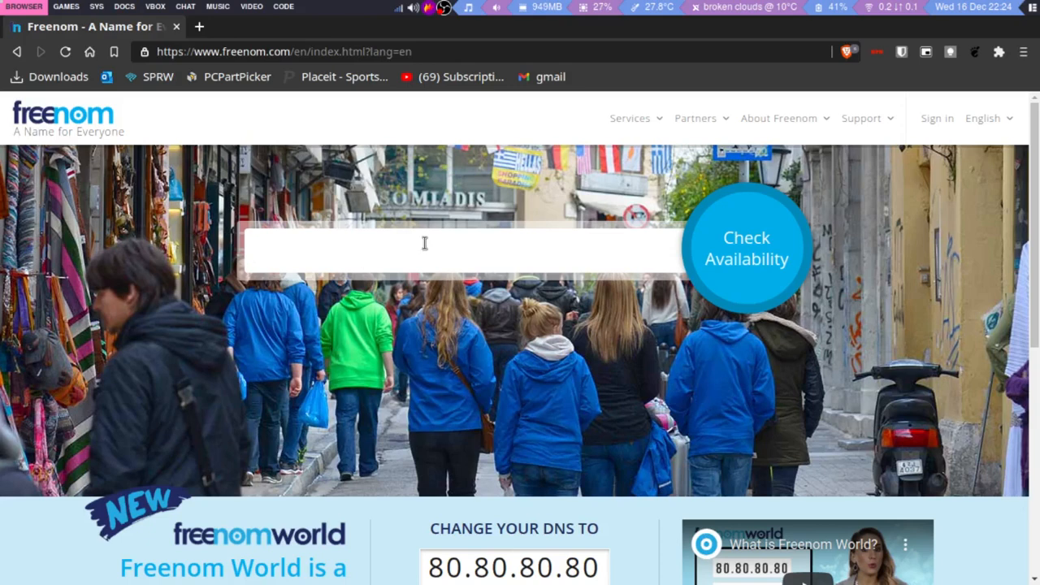
click(423, 251)
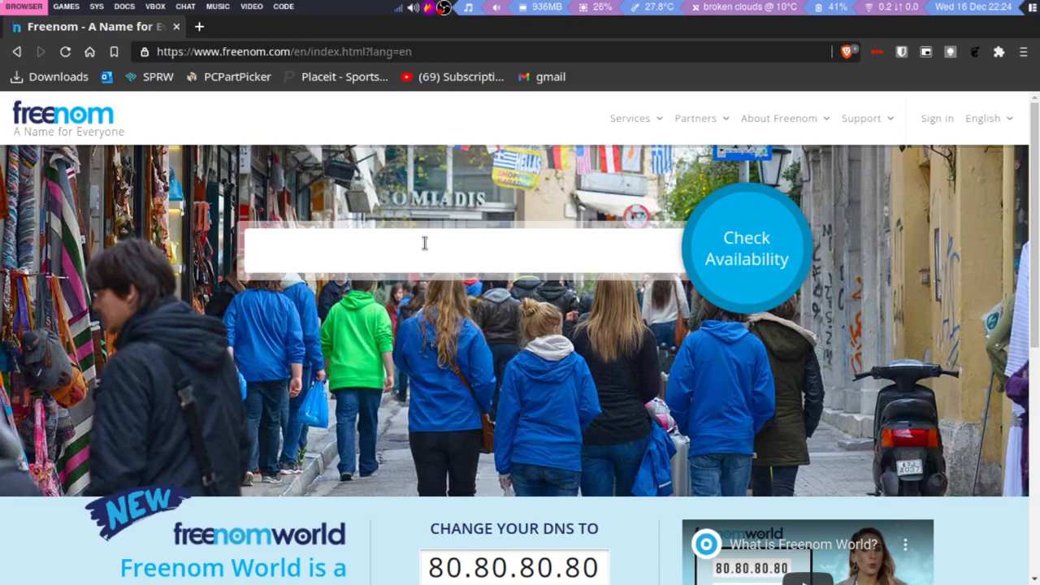
click(422, 250)
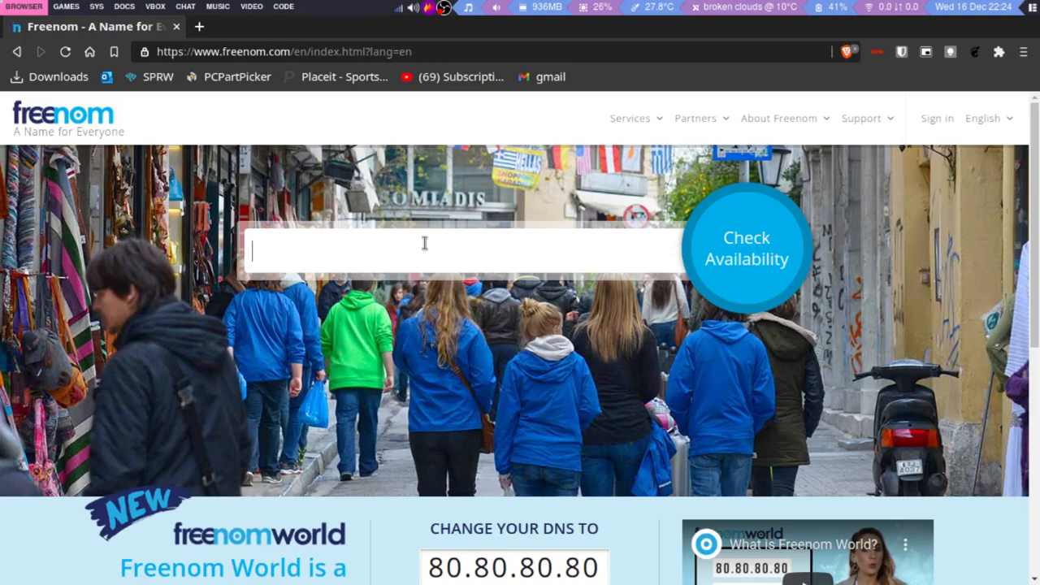
mouse_move(293, 24)
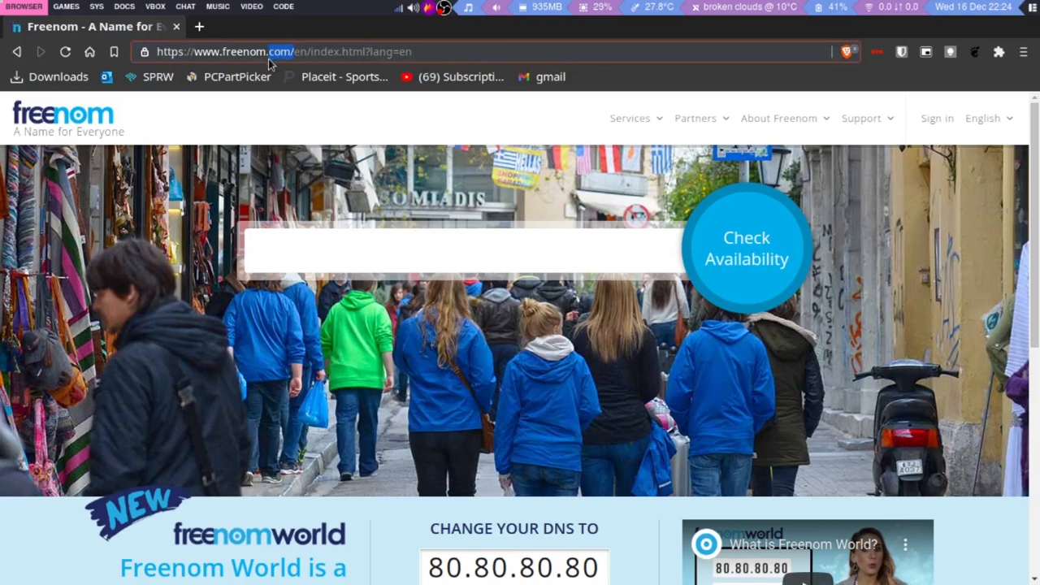
mouse_move(214, 26)
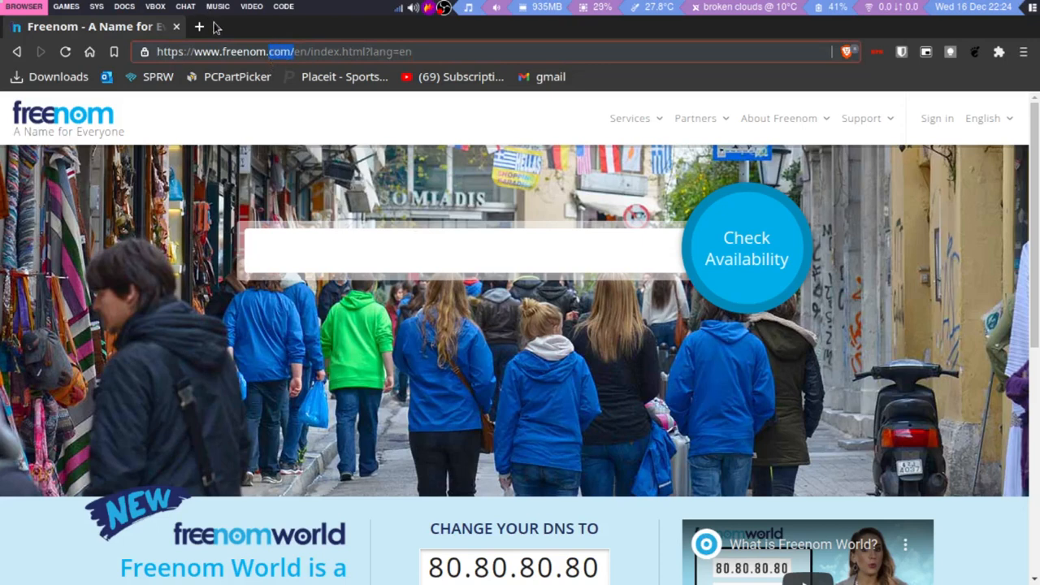
mouse_move(199, 26)
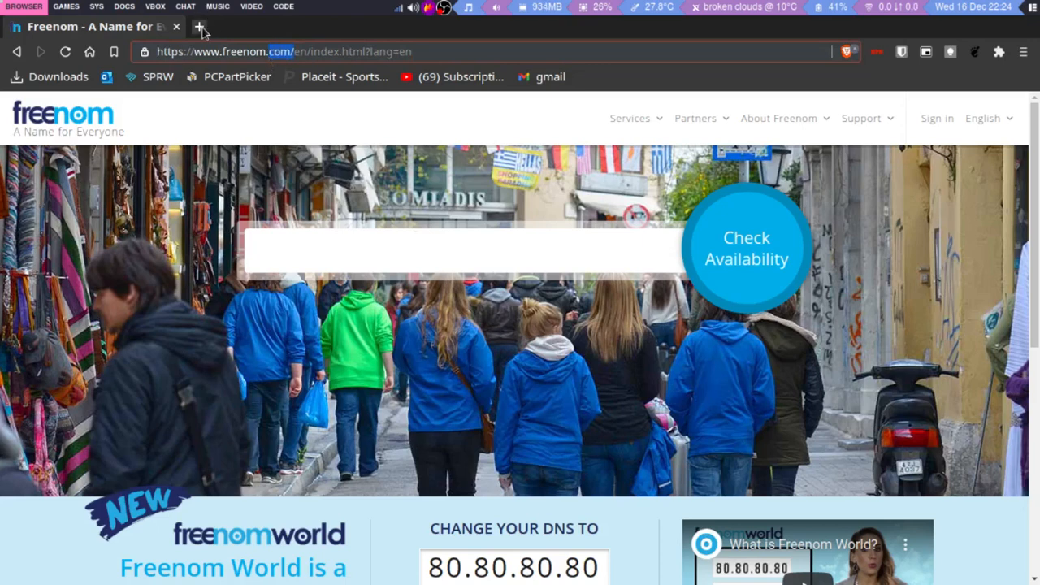
mouse_move(198, 26)
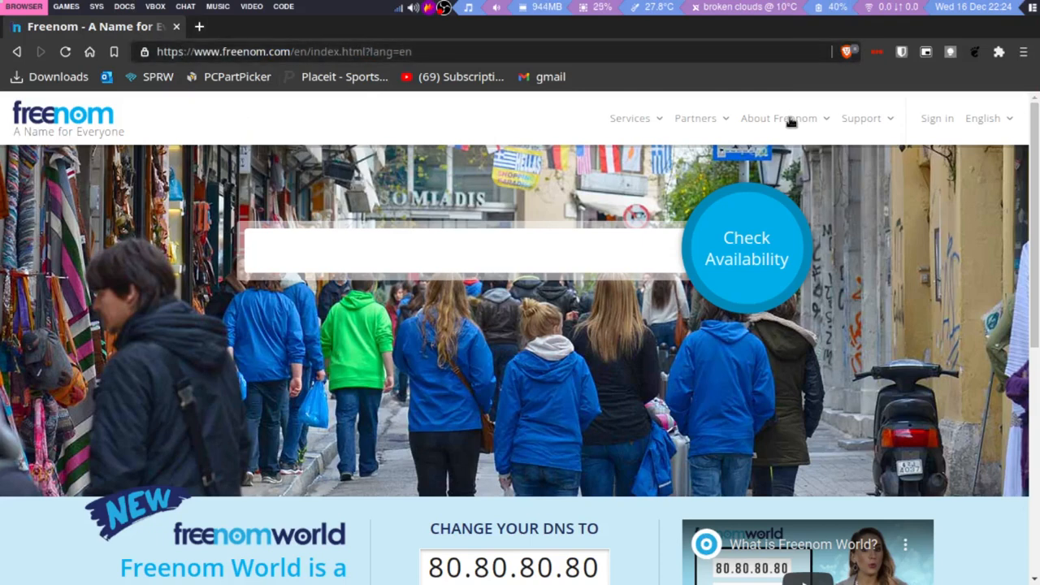
mouse_move(764, 123)
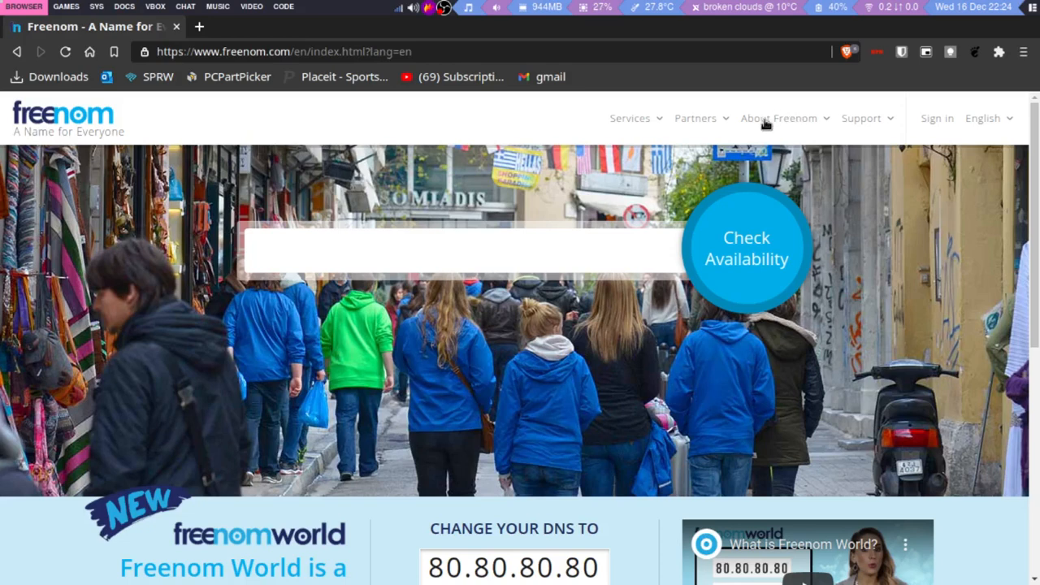
mouse_move(754, 126)
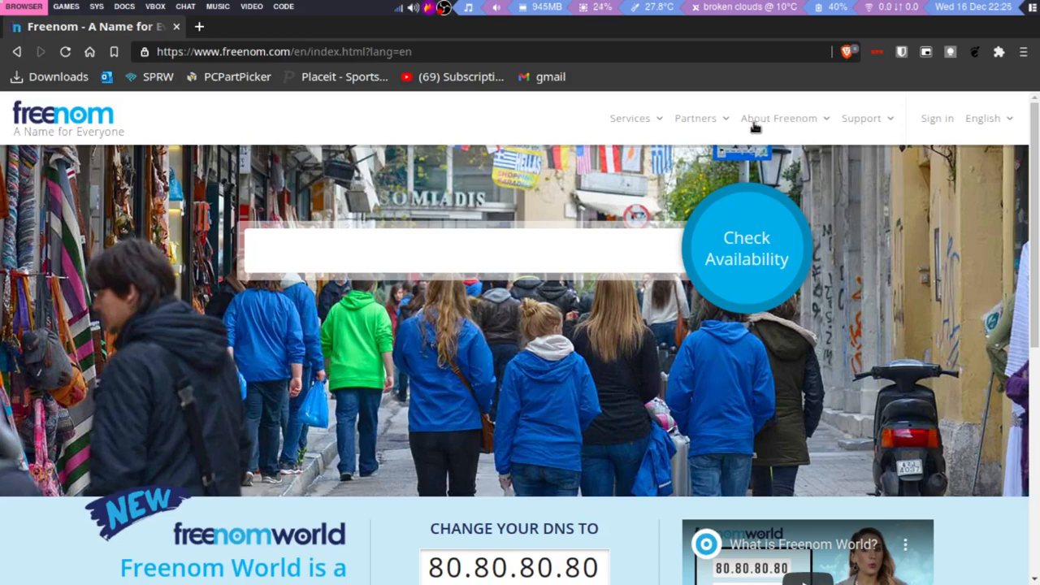
mouse_move(685, 261)
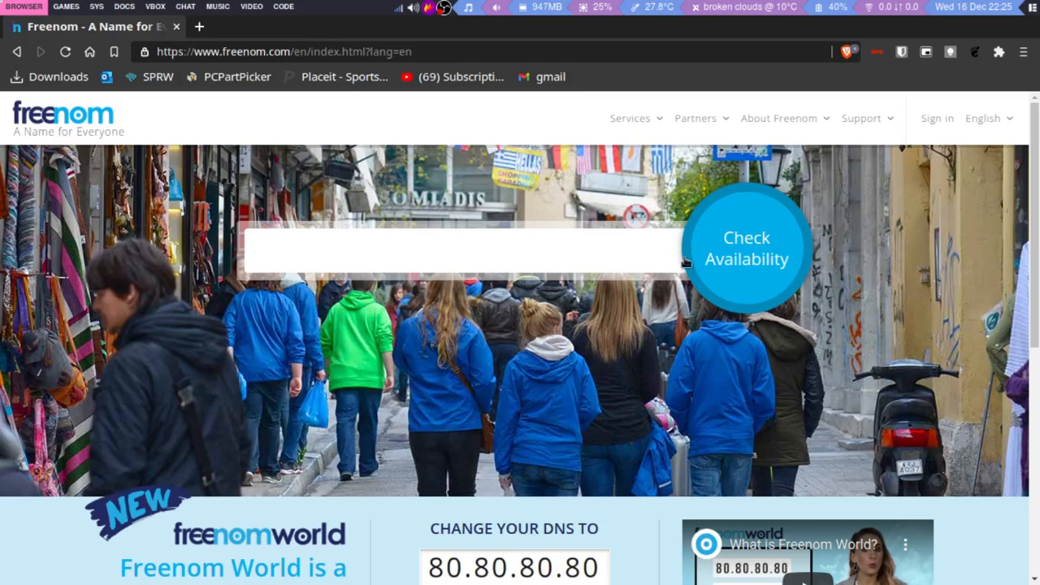
Check availability of '.cym' on Freenom, getting an invalid domain name error.
click(455, 250)
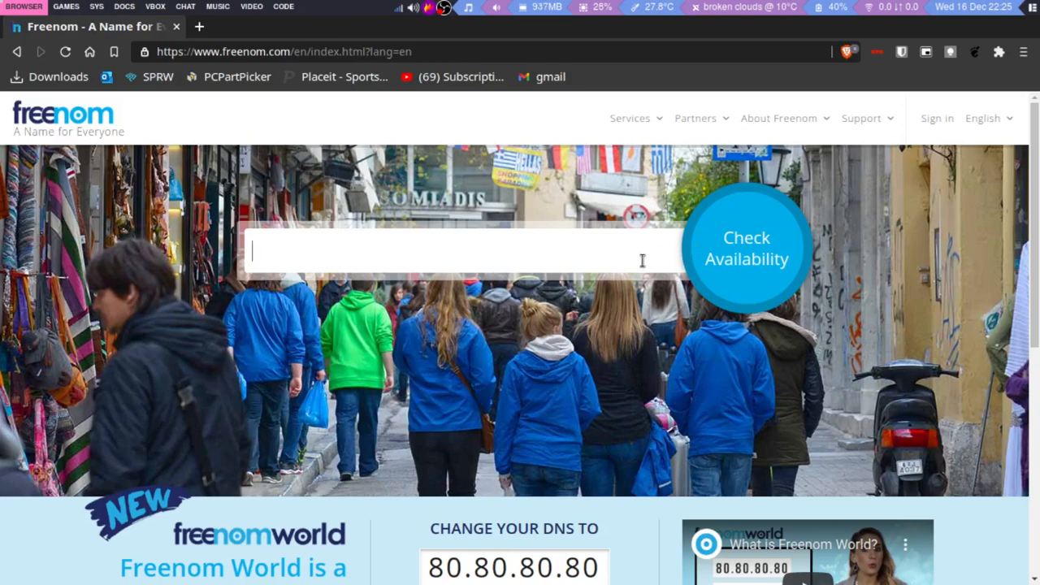
text(.cym)
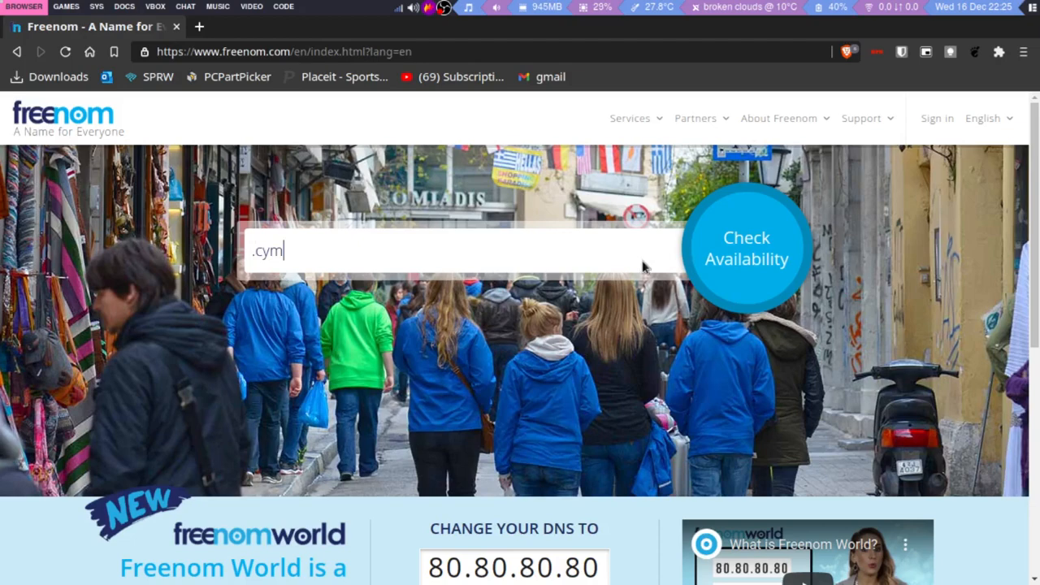
click(746, 247)
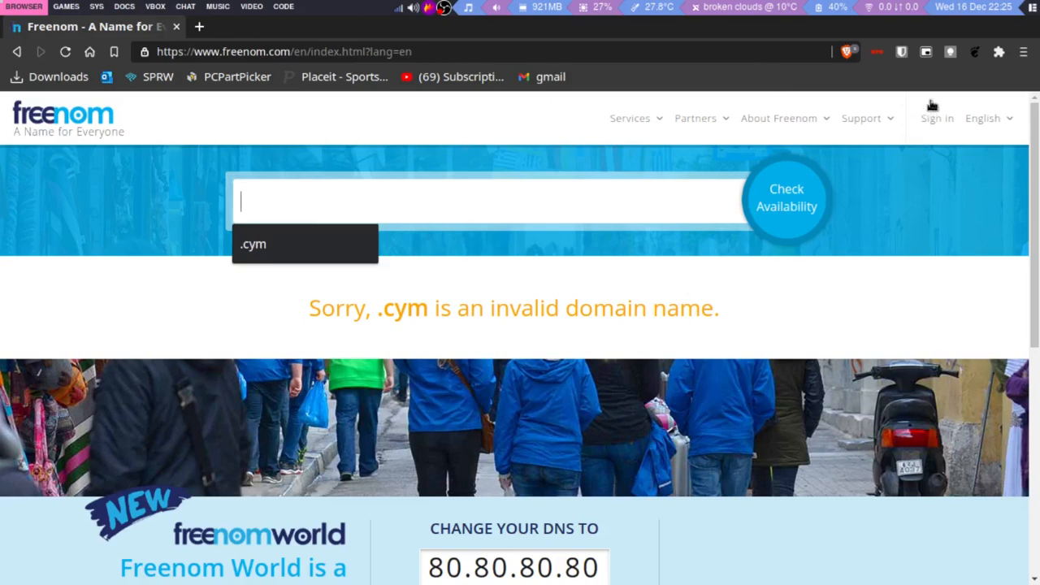
mouse_move(7, 39)
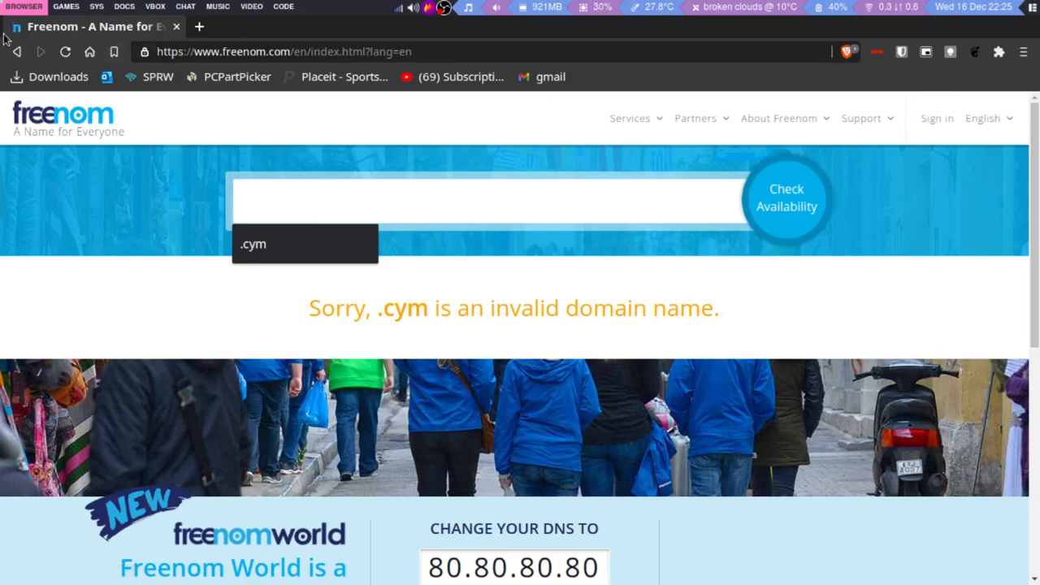
mouse_move(447, 18)
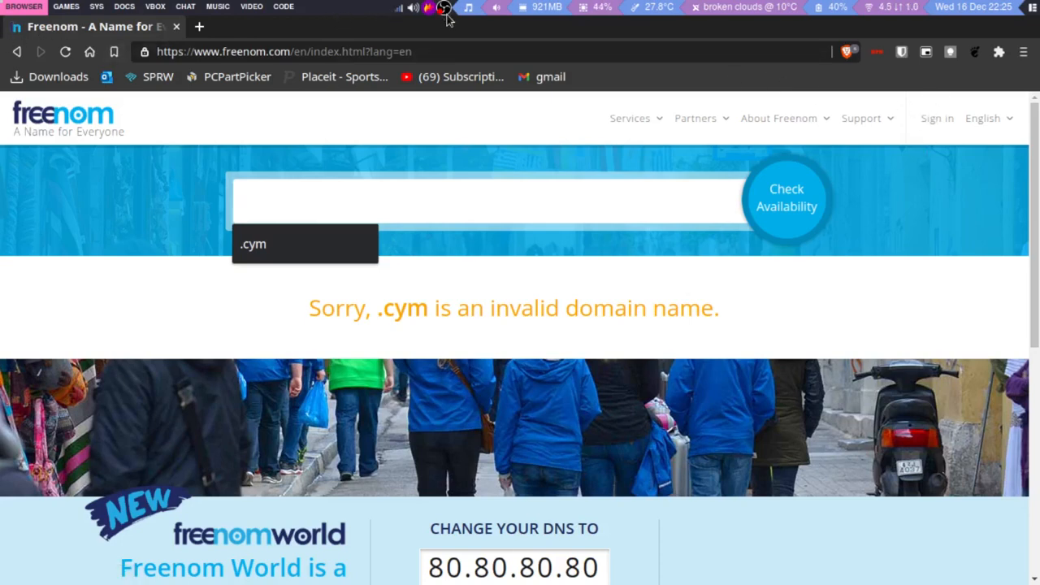